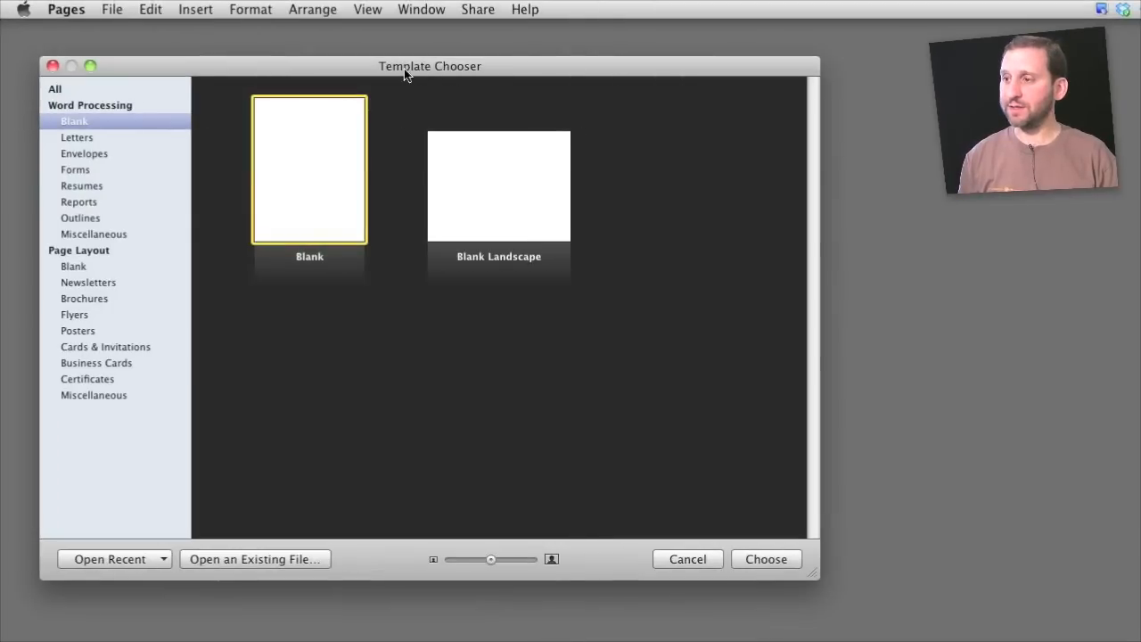
pyautogui.moveTo(171, 175)
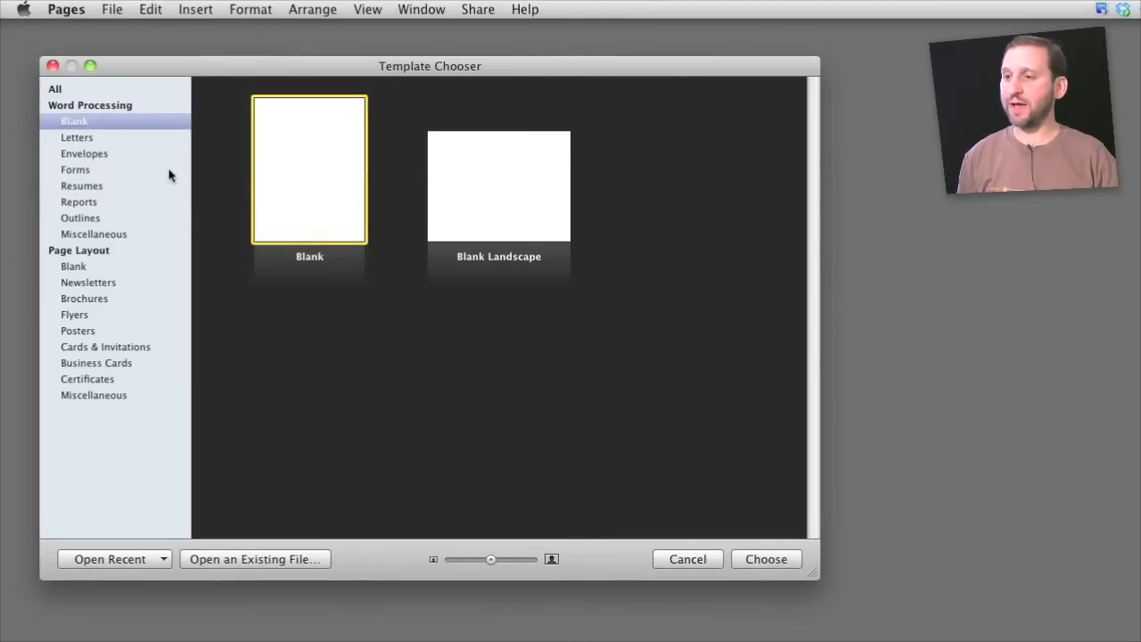
pyautogui.moveTo(72, 141)
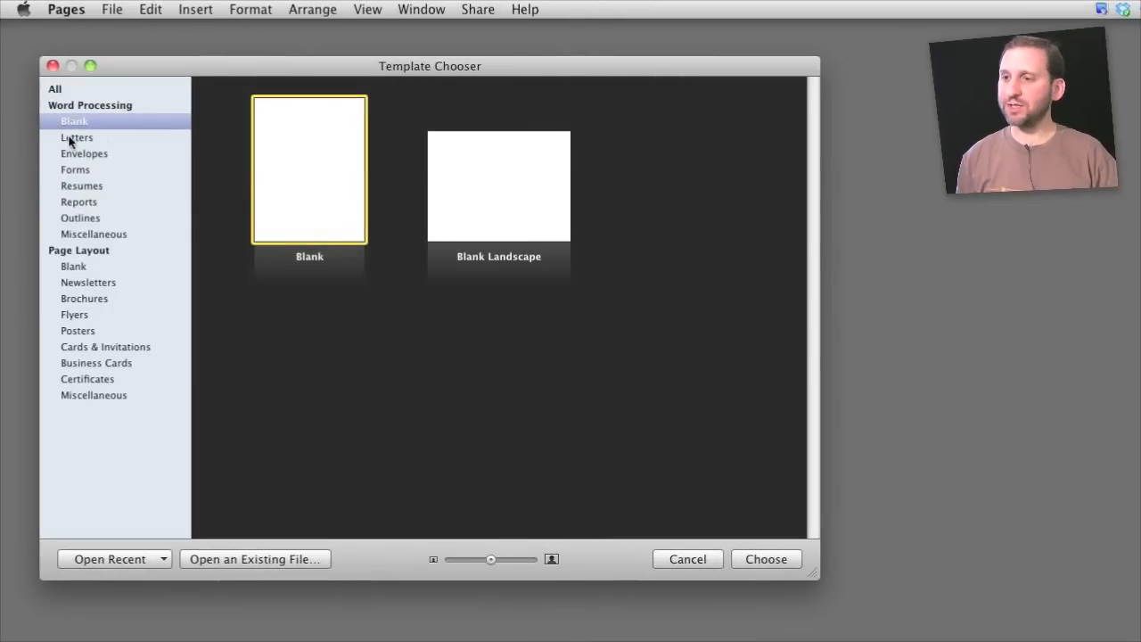
# Create a new document from the Traditional Envelope template under Envelopes
pyautogui.click(83, 153)
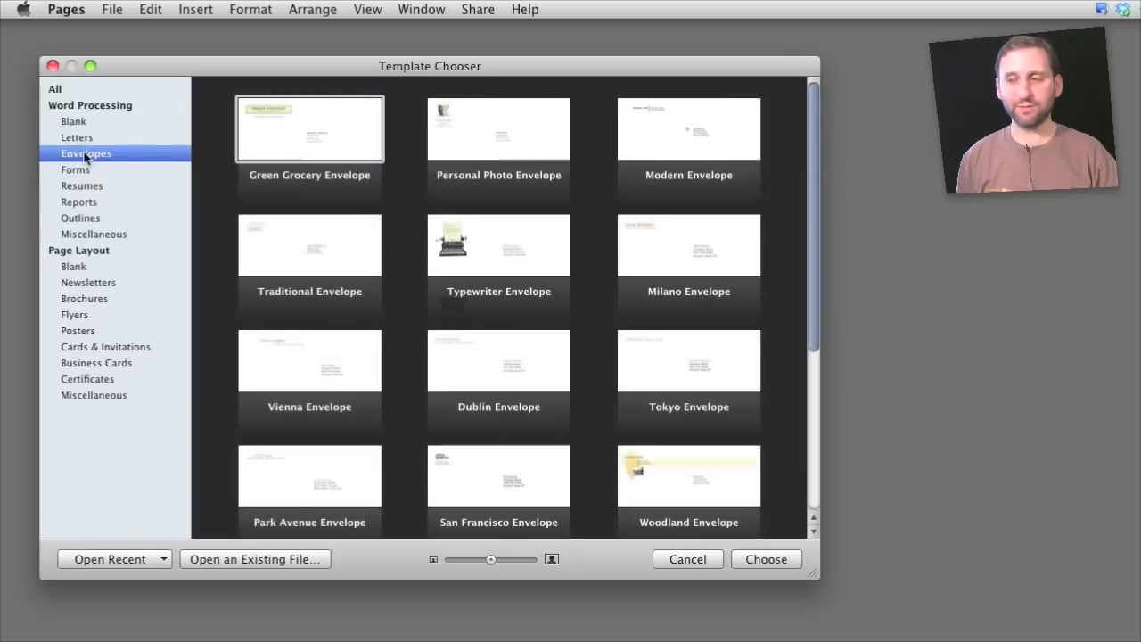
pyautogui.click(310, 245)
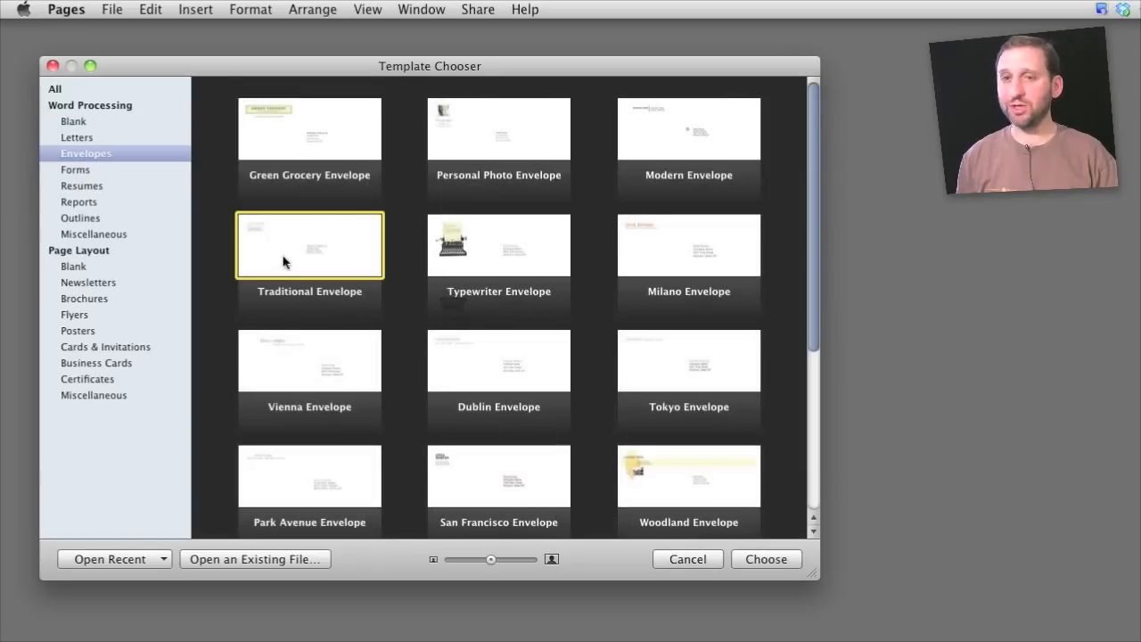
pyautogui.moveTo(767, 560)
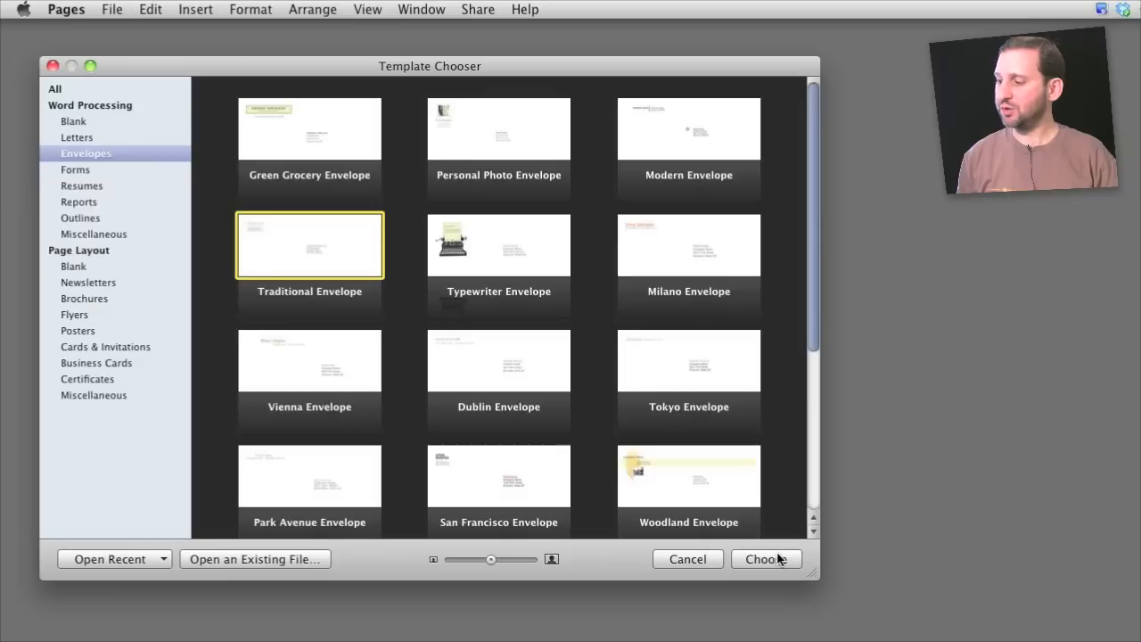
pyautogui.click(766, 559)
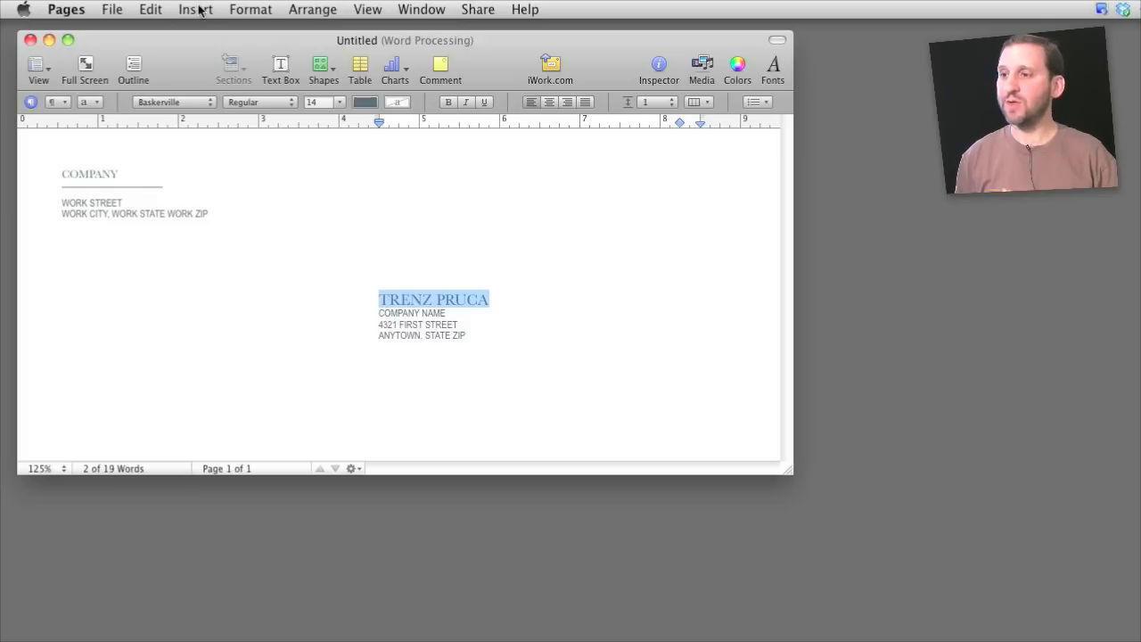
# Bring up Edit > Mail Merge and keep the merge destination as New Document
pyautogui.click(150, 11)
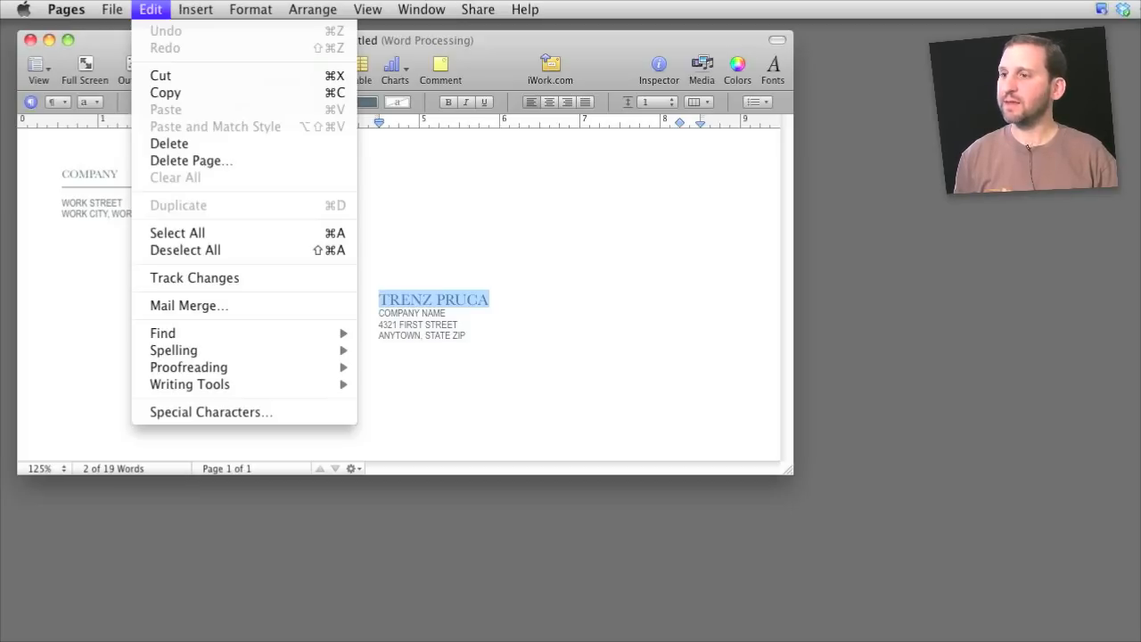
pyautogui.moveTo(189, 305)
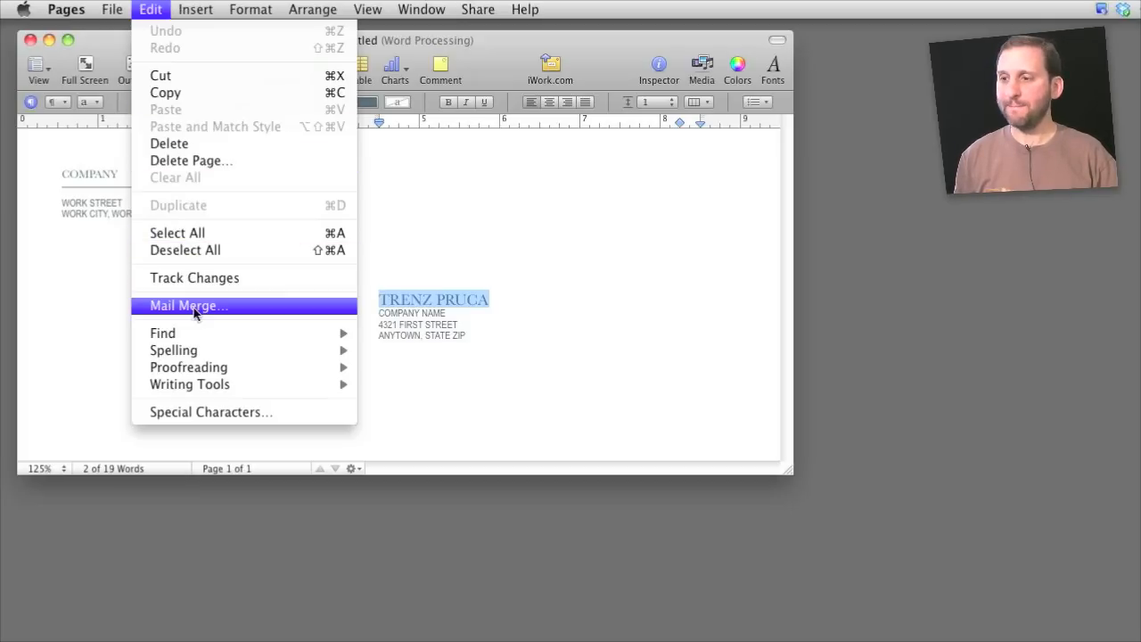
pyautogui.click(189, 305)
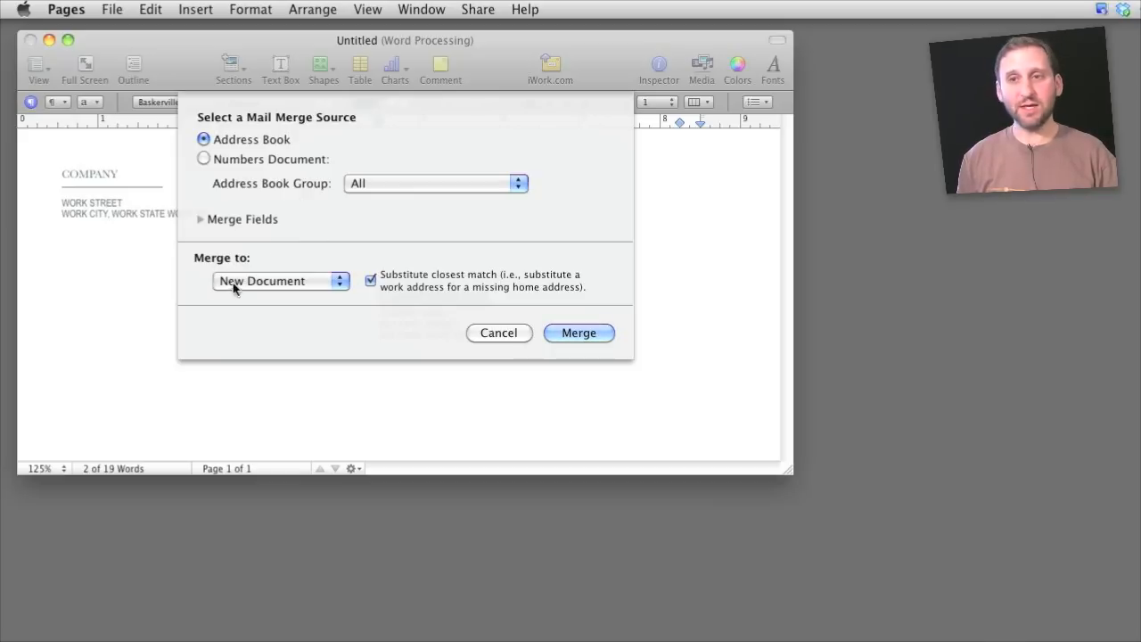
pyautogui.moveTo(253, 285)
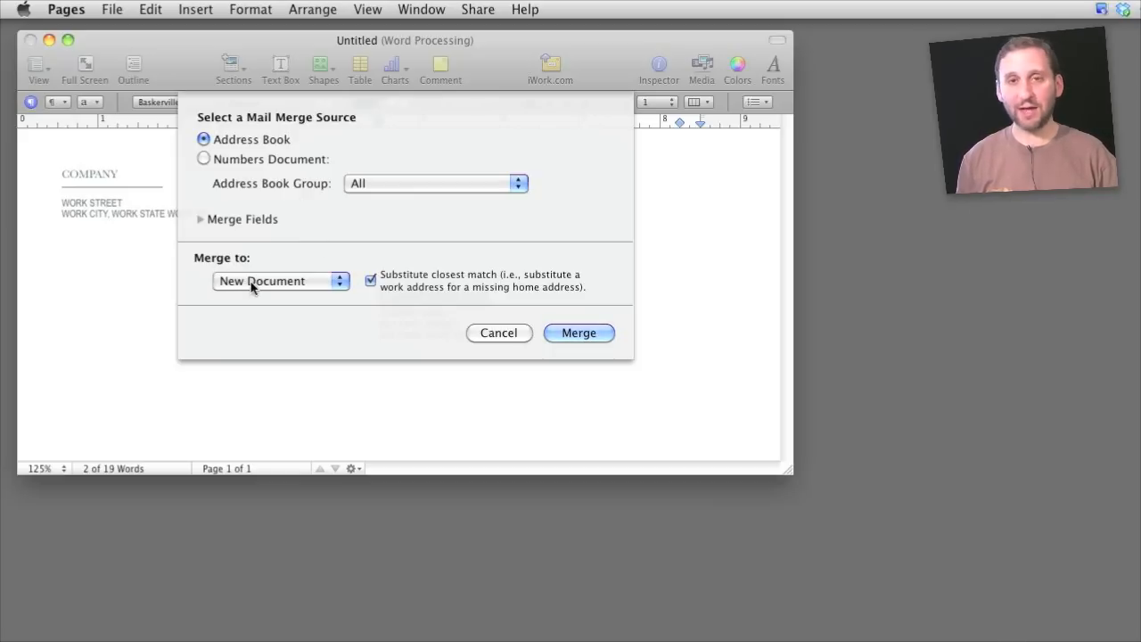
pyautogui.click(280, 282)
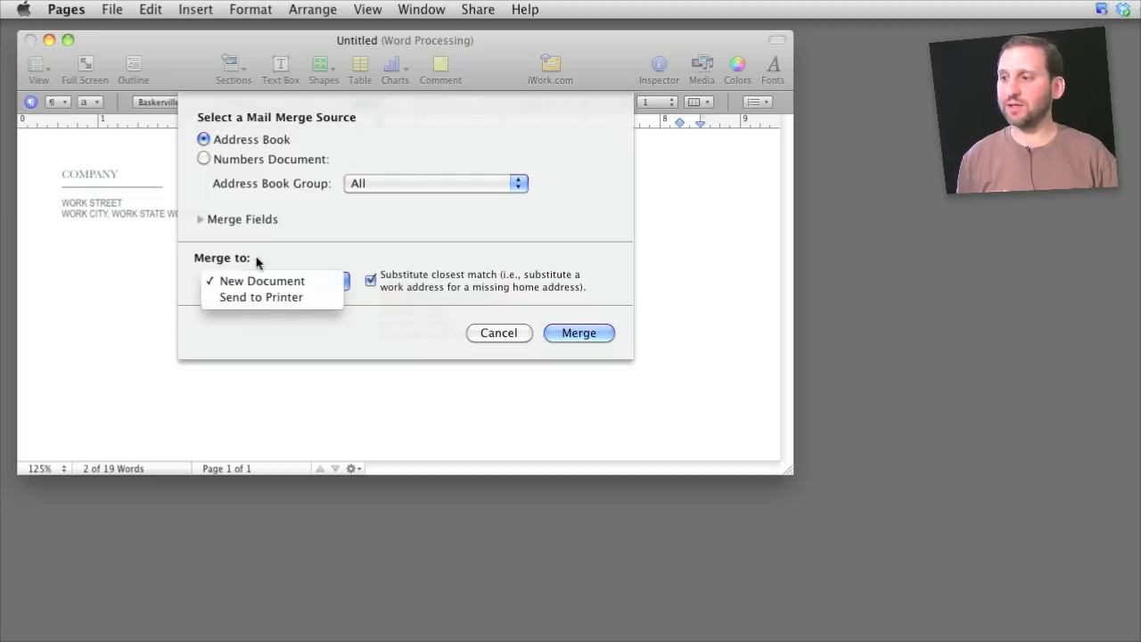
pyautogui.click(262, 280)
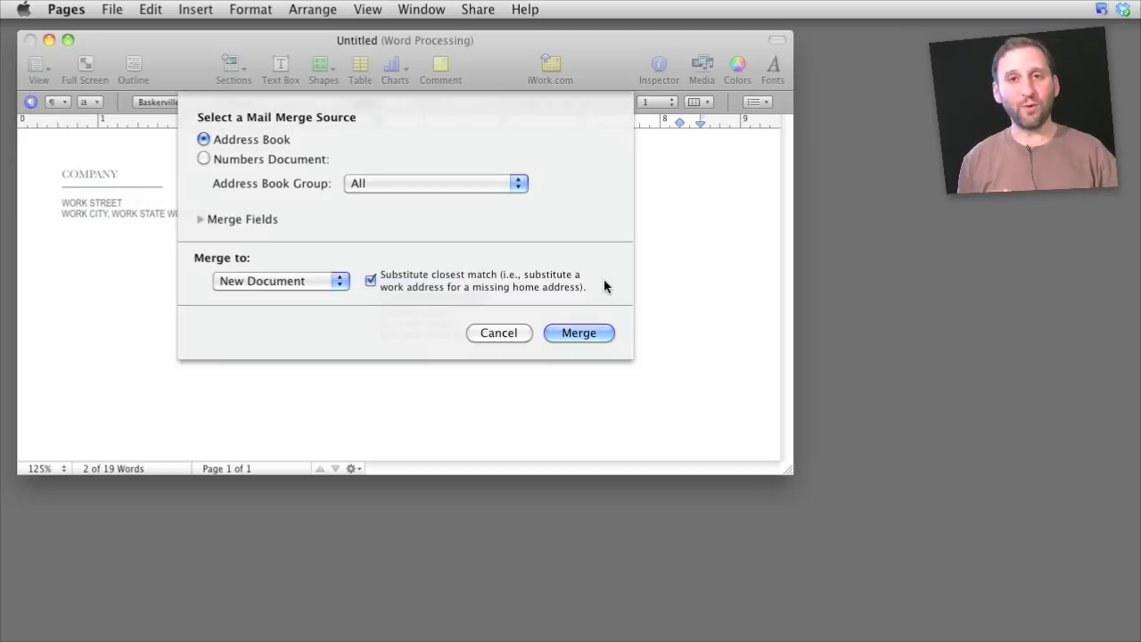
pyautogui.moveTo(561, 278)
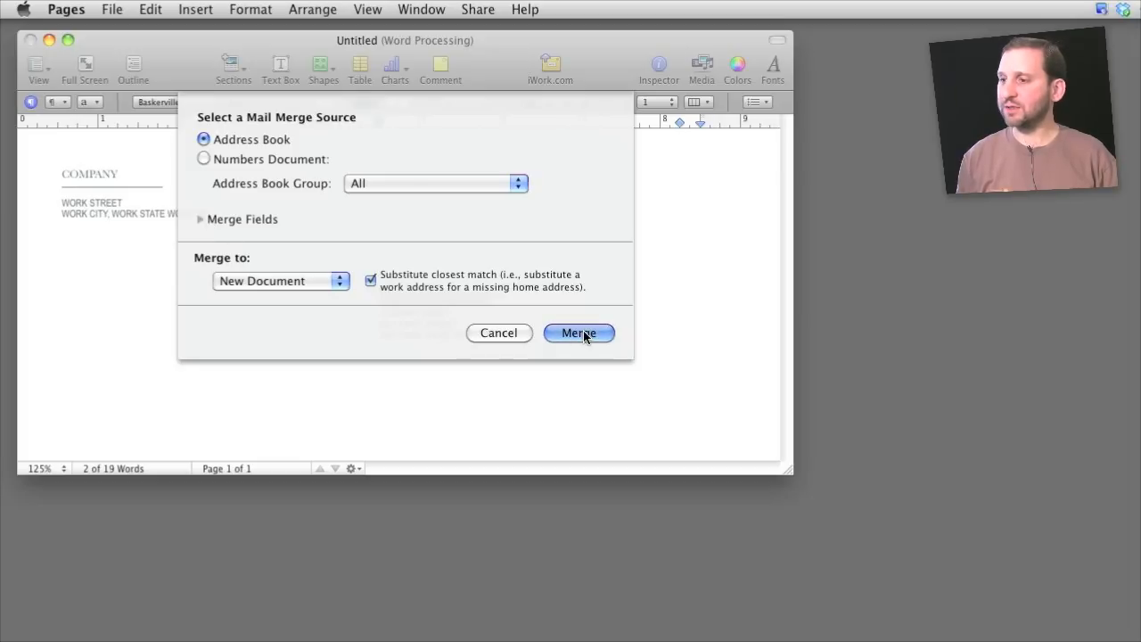
# Merge the Address Book contacts into a new envelope document and scroll through its pages
pyautogui.click(578, 334)
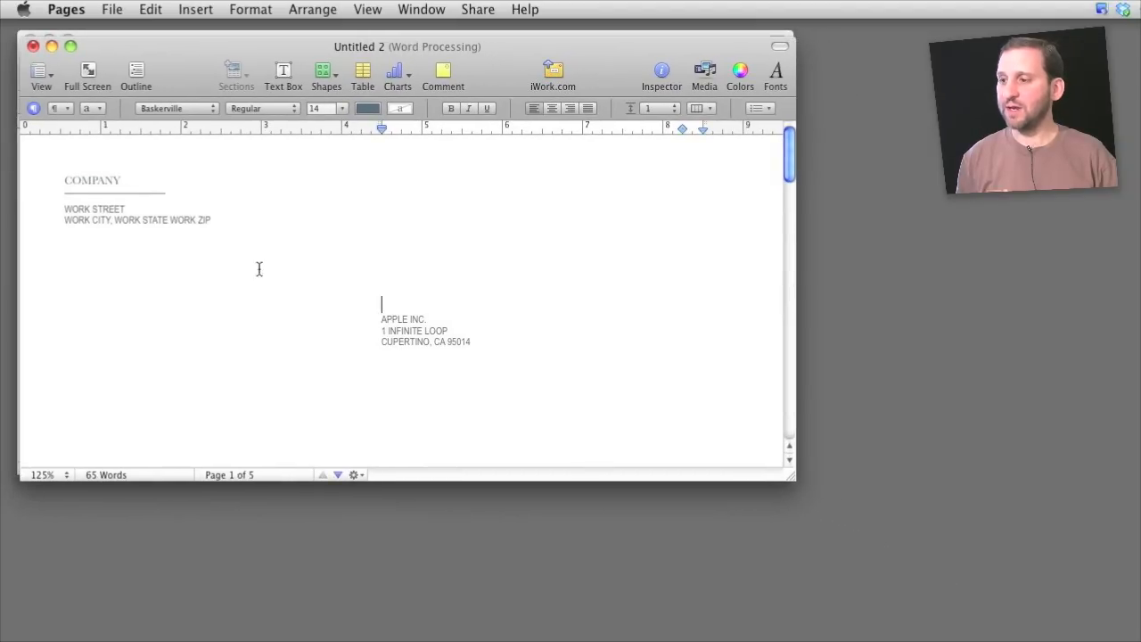
pyautogui.moveTo(258, 477)
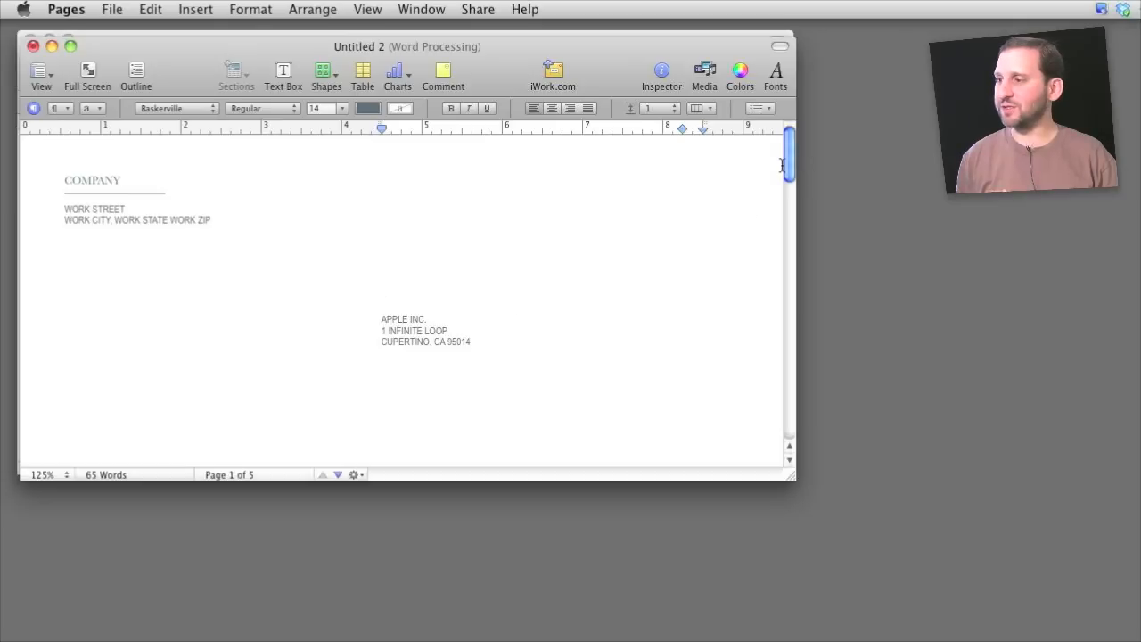
pyautogui.scroll(-3)
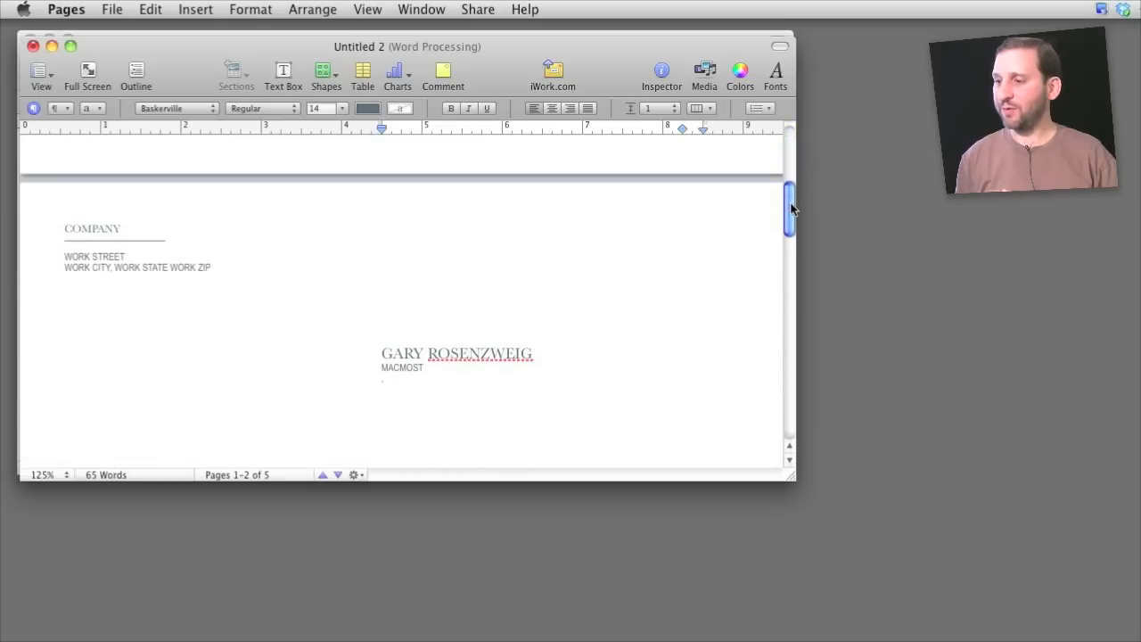
pyautogui.scroll(-3)
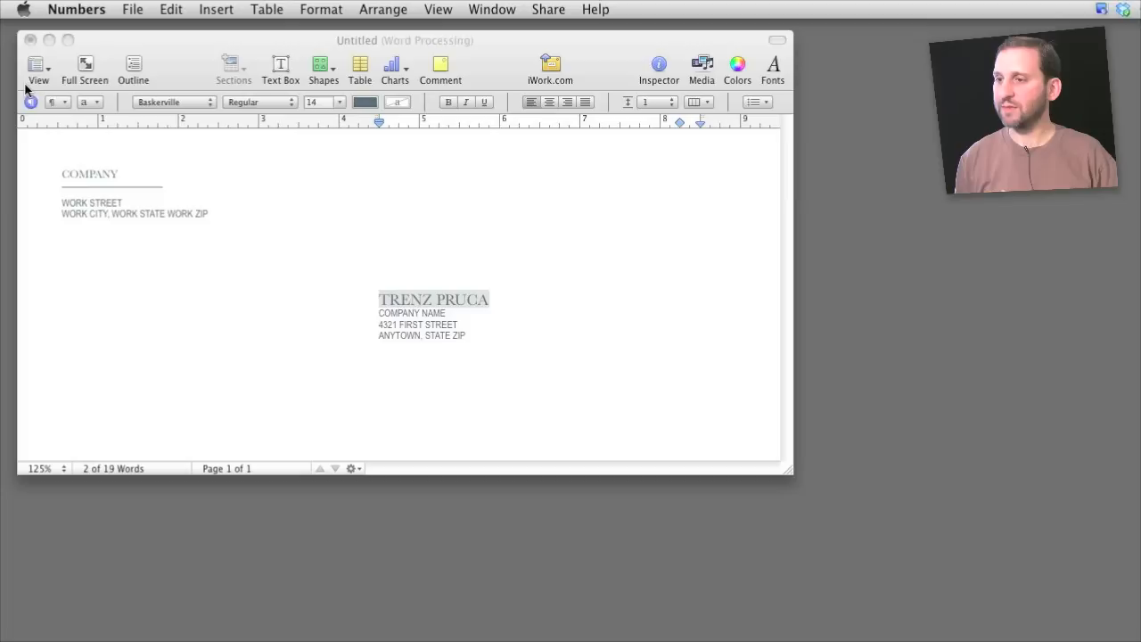
# Reopen Mail Merge and load Addresses.numbers as the Numbers document source
pyautogui.click(110, 9)
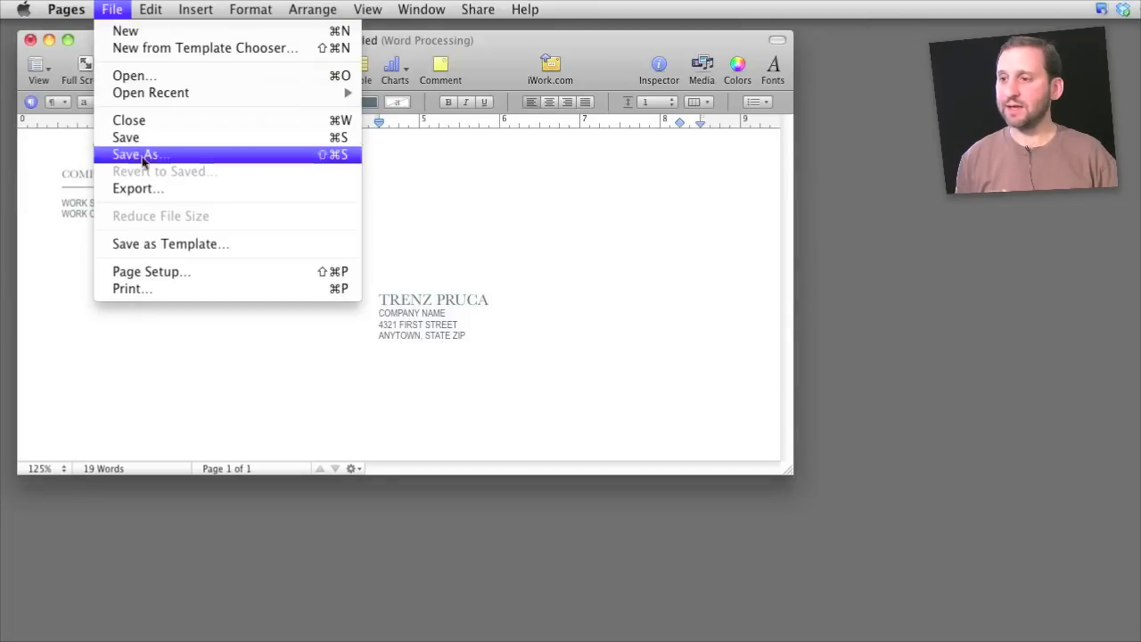
pyautogui.click(150, 11)
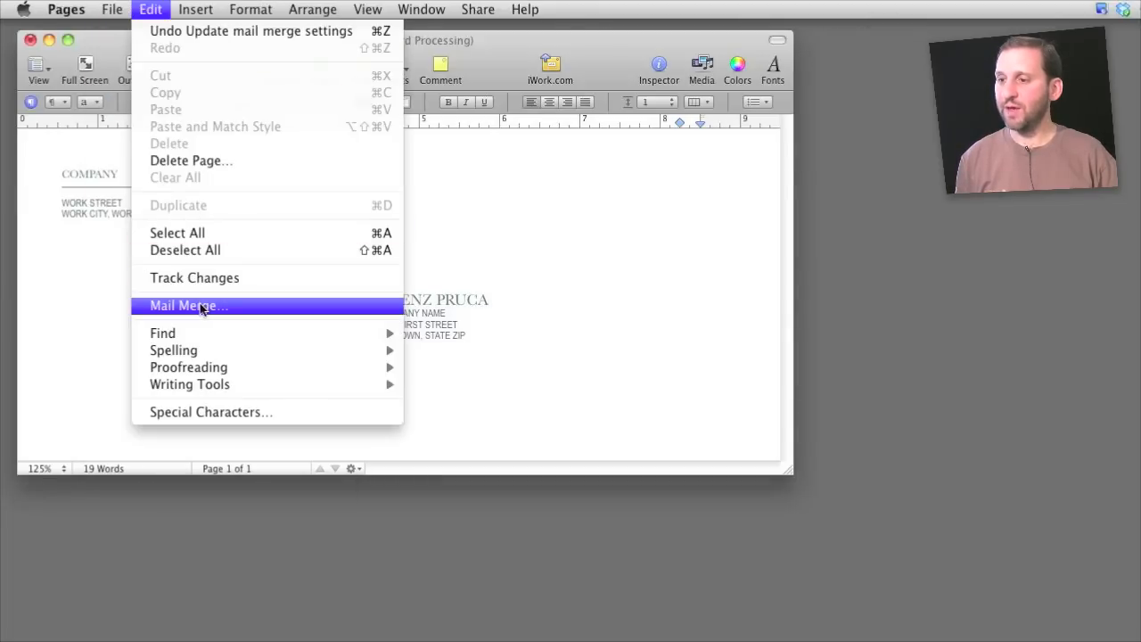
pyautogui.click(187, 305)
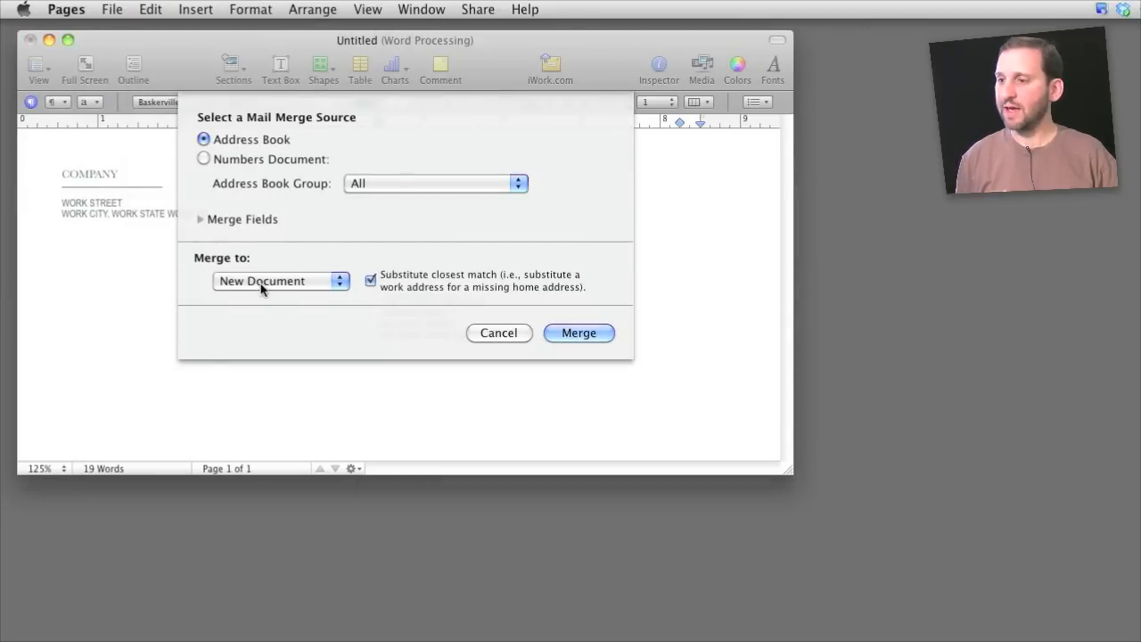
pyautogui.click(203, 158)
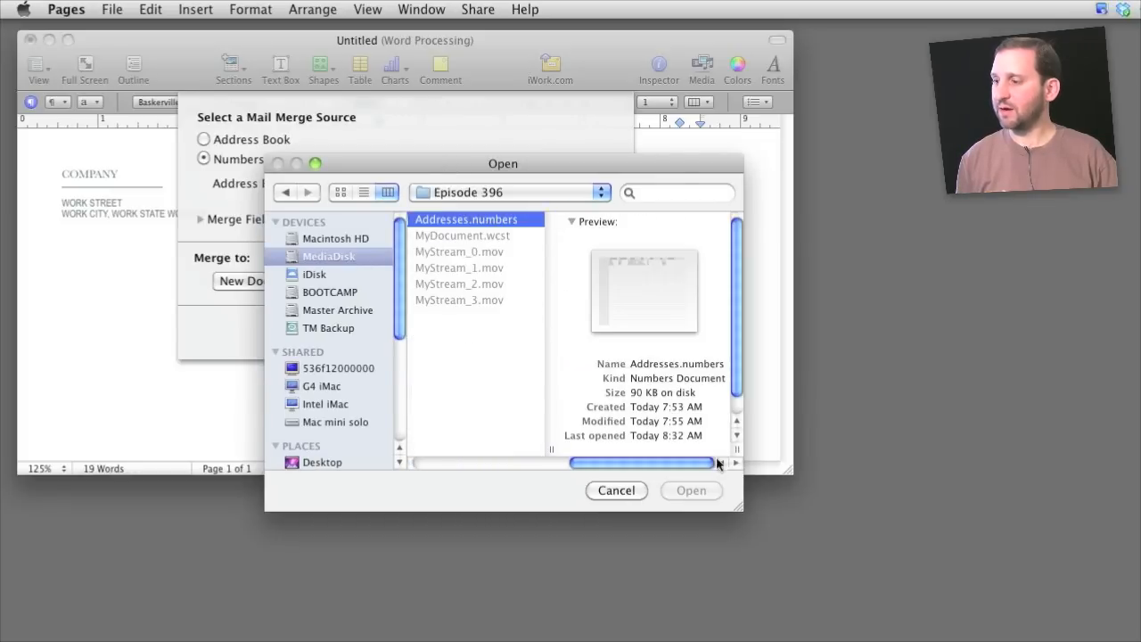
pyautogui.click(692, 490)
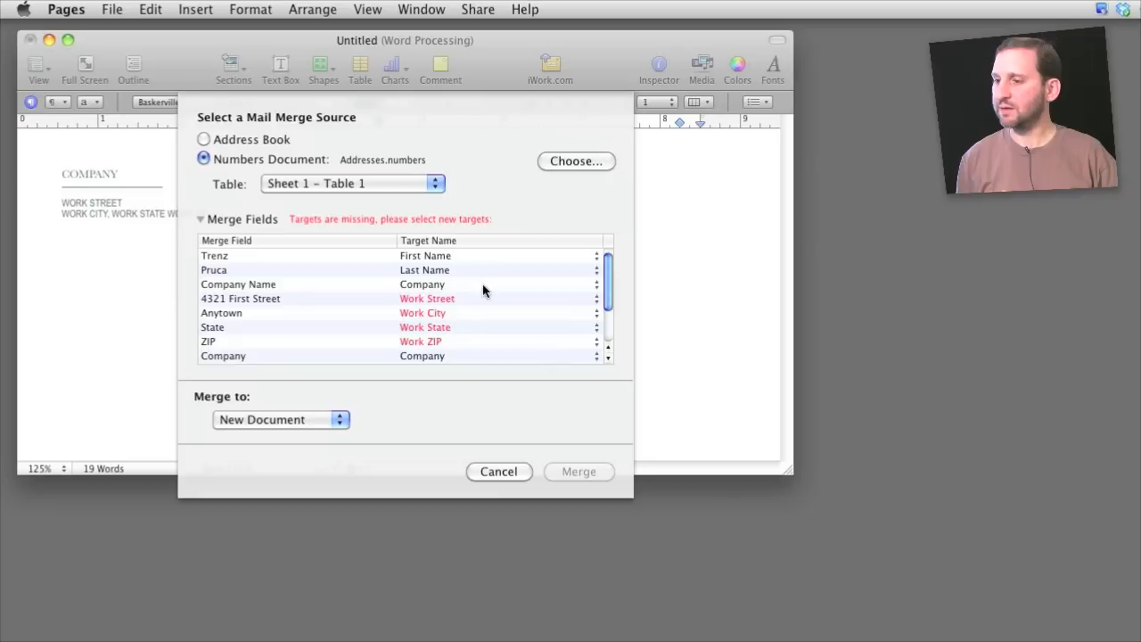
pyautogui.moveTo(378, 105)
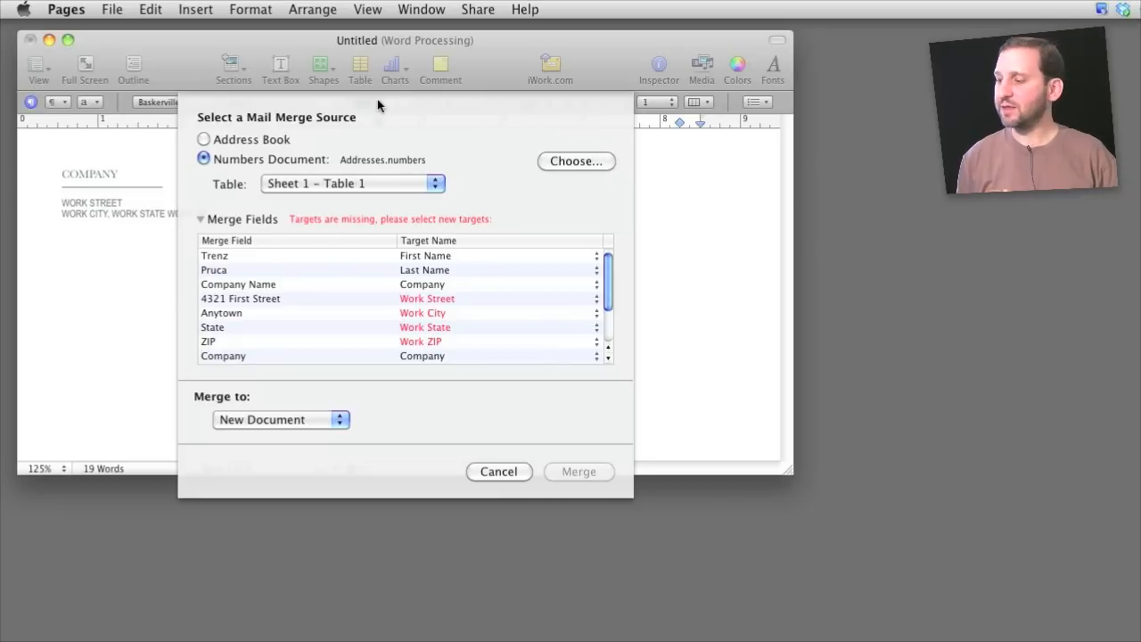
pyautogui.moveTo(403, 253)
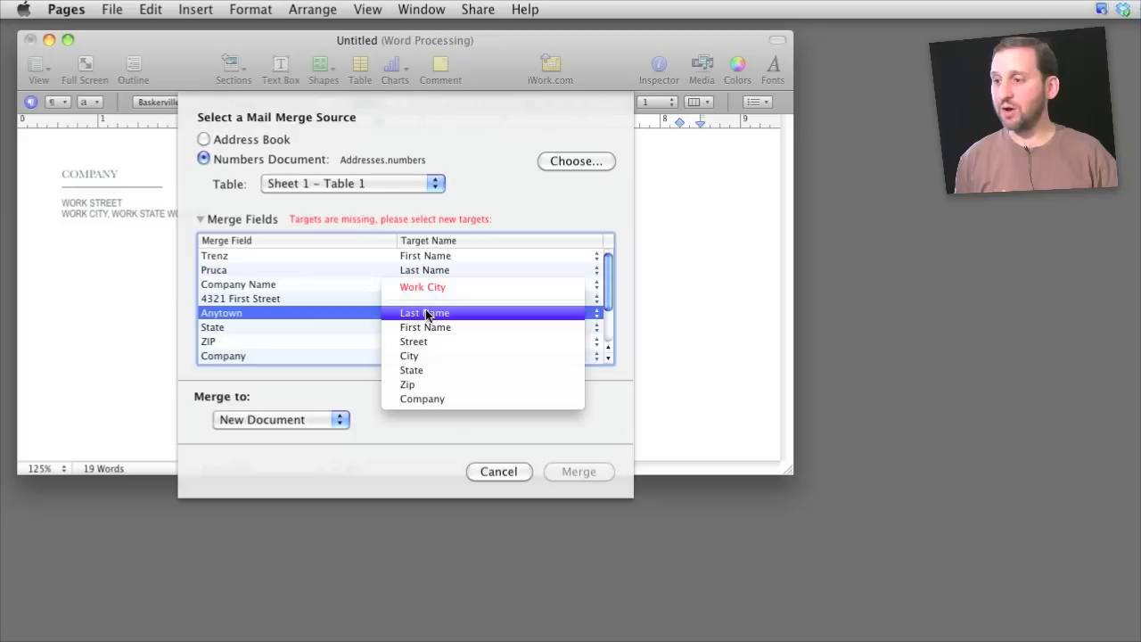
pyautogui.moveTo(409, 369)
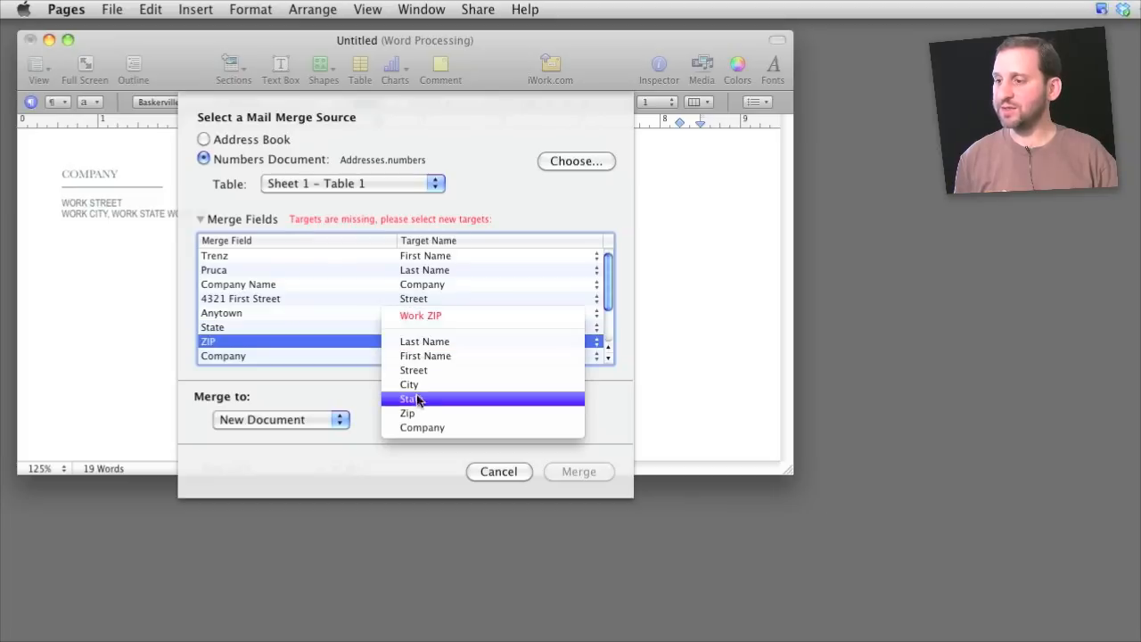
# Match the ZIP field to the Zip column and merge into a new document
pyautogui.click(406, 414)
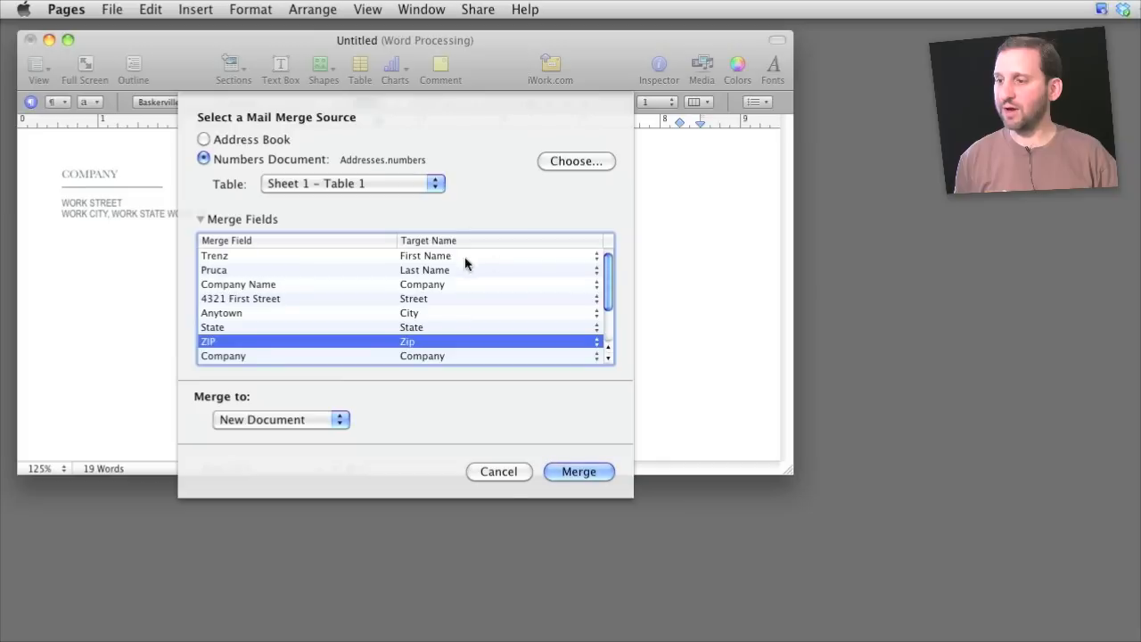
pyautogui.moveTo(276, 381)
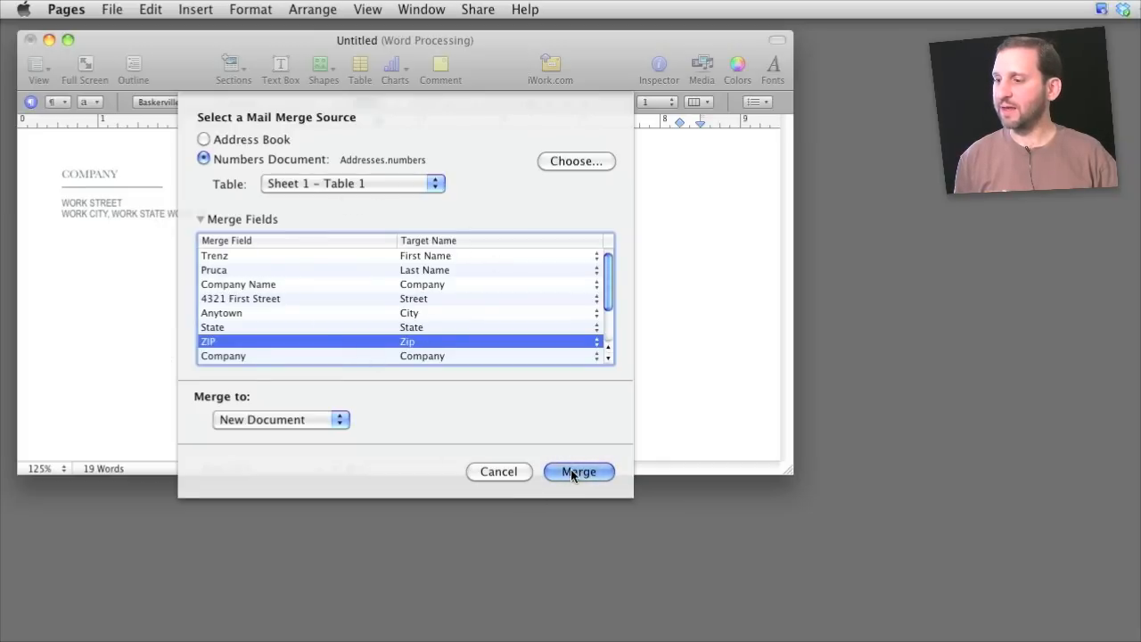
pyautogui.click(578, 470)
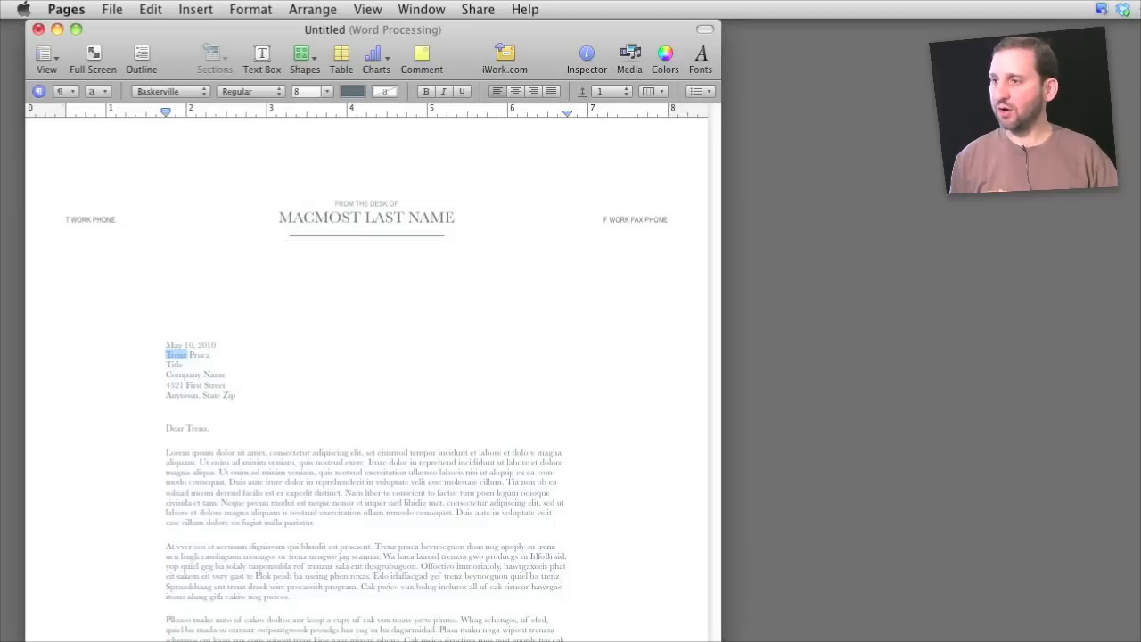
# Show the Link inspector's Merge mappings and step through the Last Name and other field rows
pyautogui.click(368, 9)
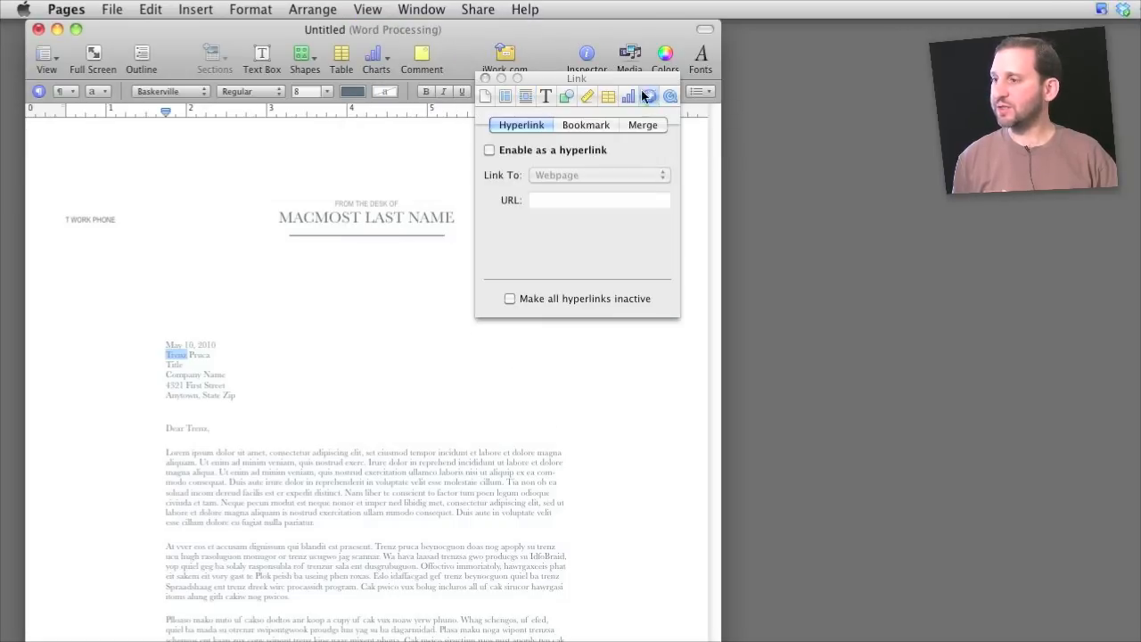
pyautogui.moveTo(488, 131)
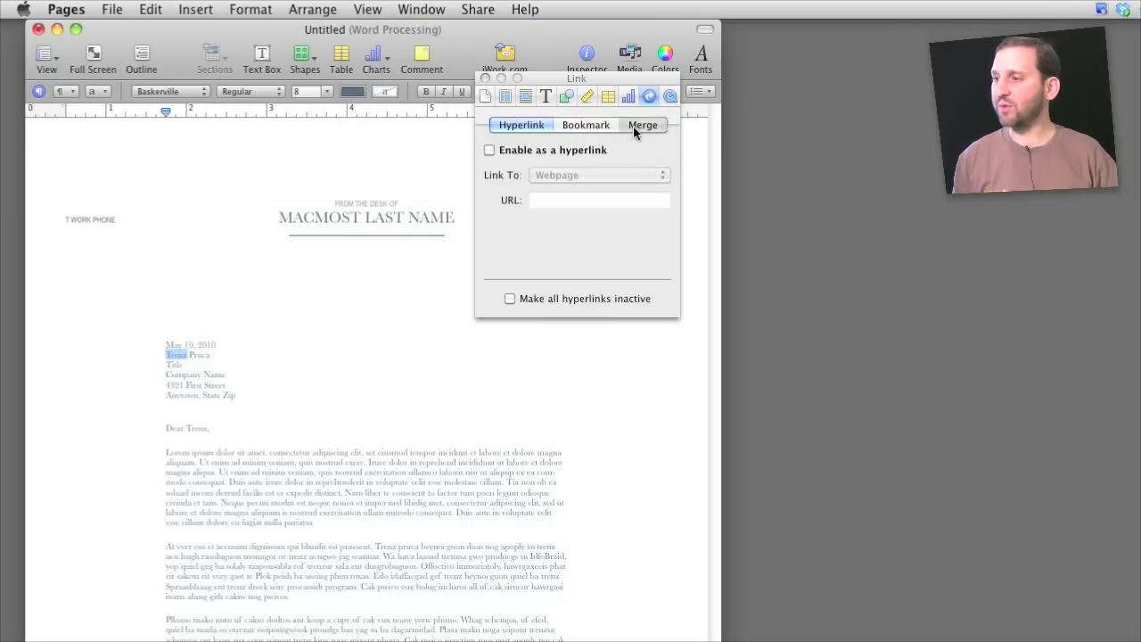
pyautogui.click(642, 125)
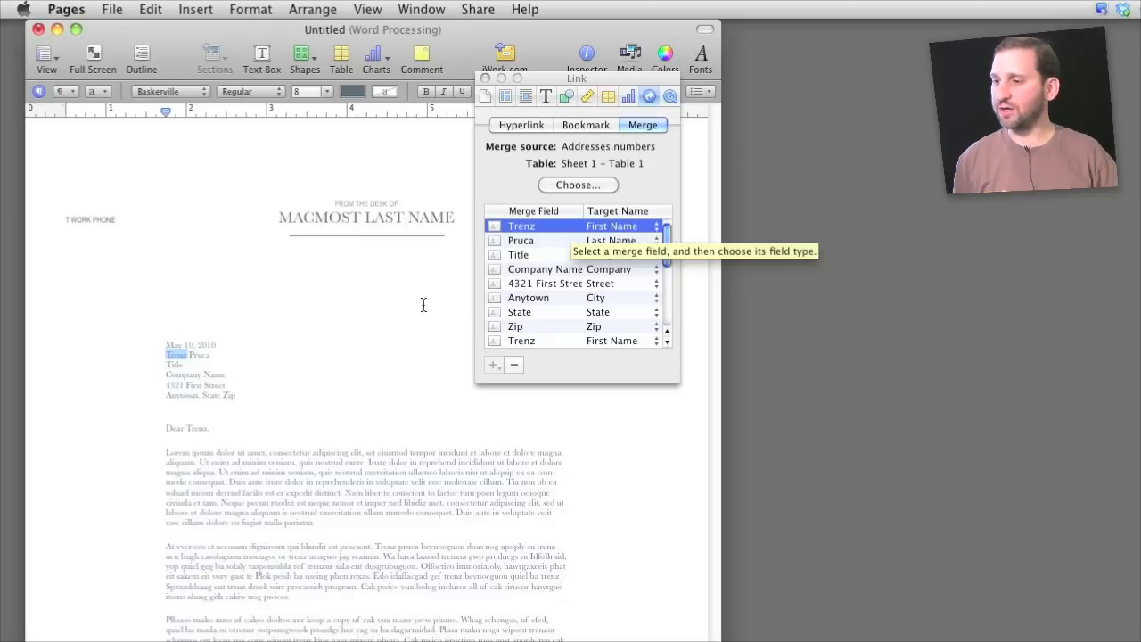
pyautogui.click(520, 239)
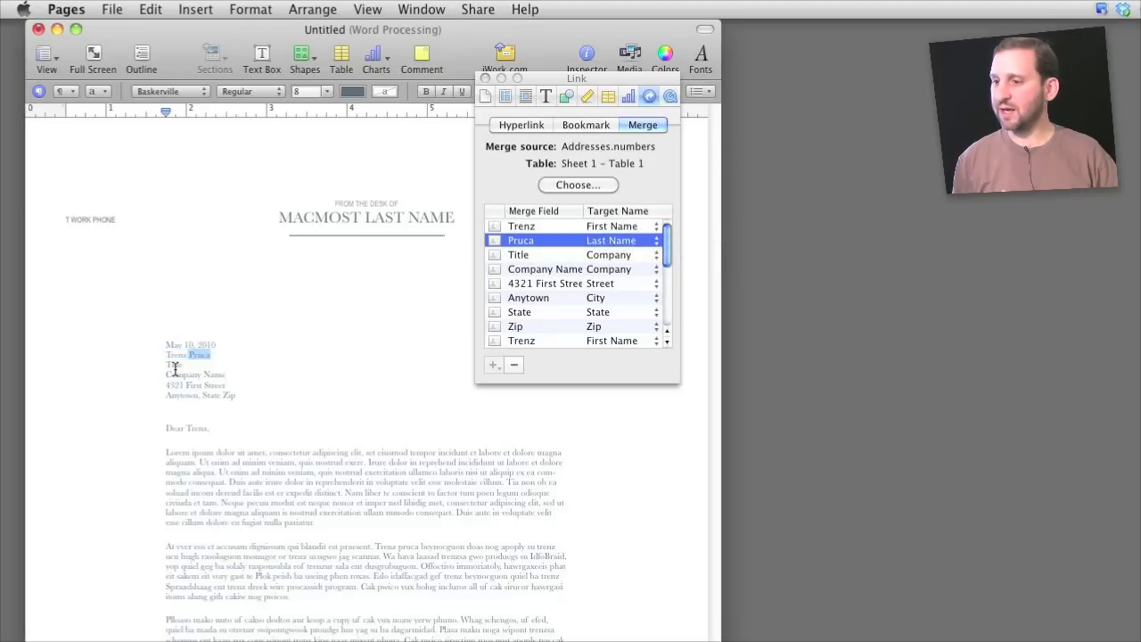
pyautogui.click(535, 253)
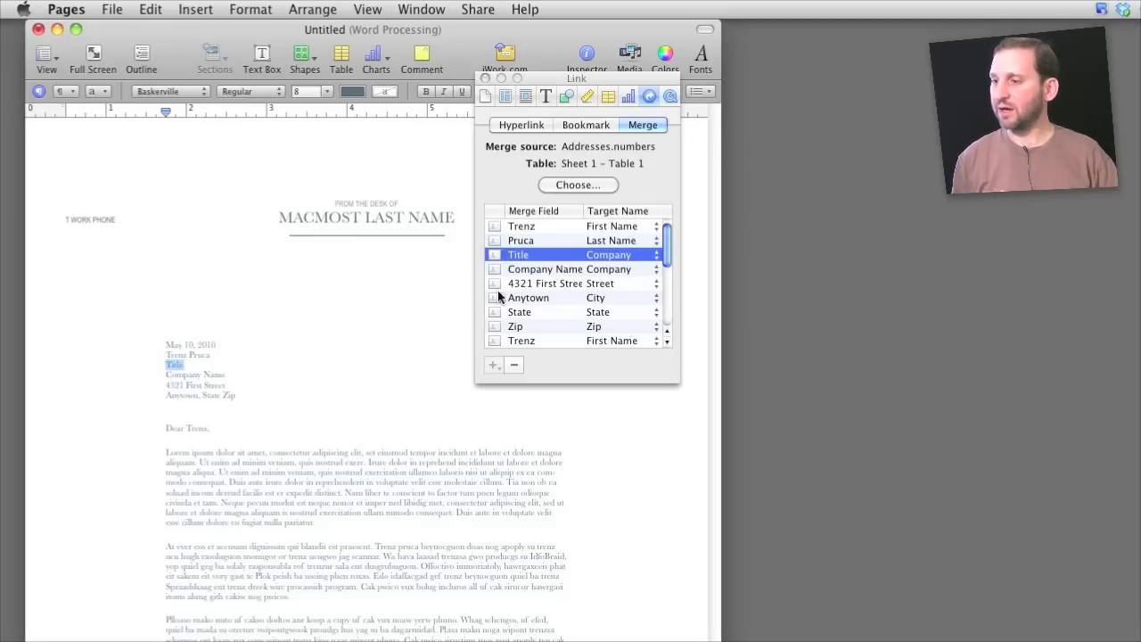
pyautogui.click(569, 267)
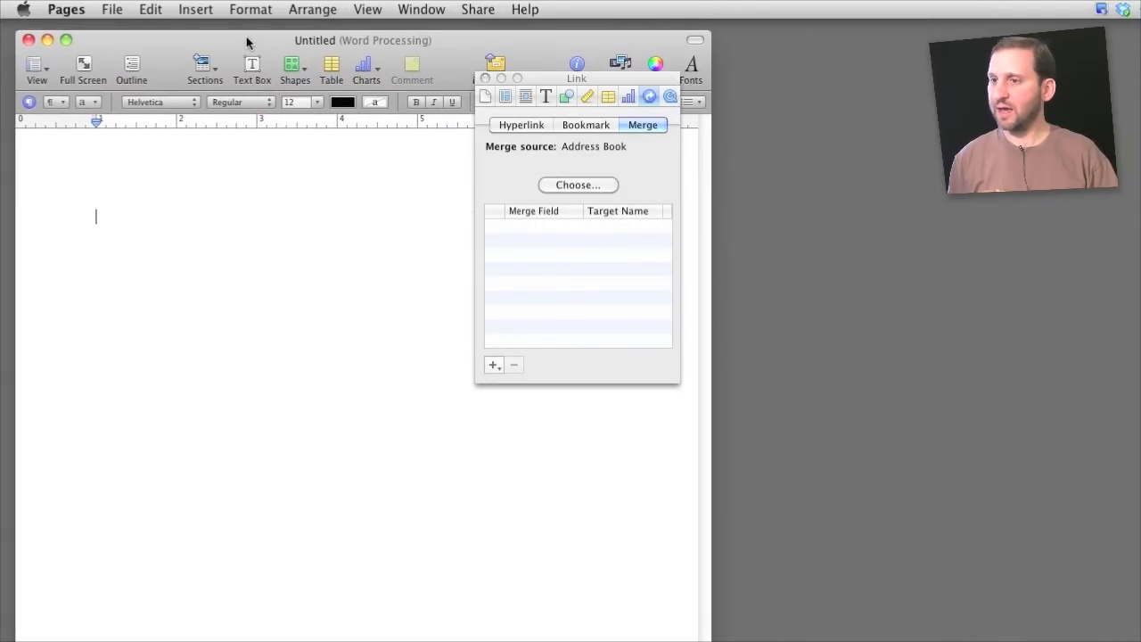
# Write 'This is a test for NAME.' and add NAME as a merge field for First Name
pyautogui.write('This is a test for NAME.')
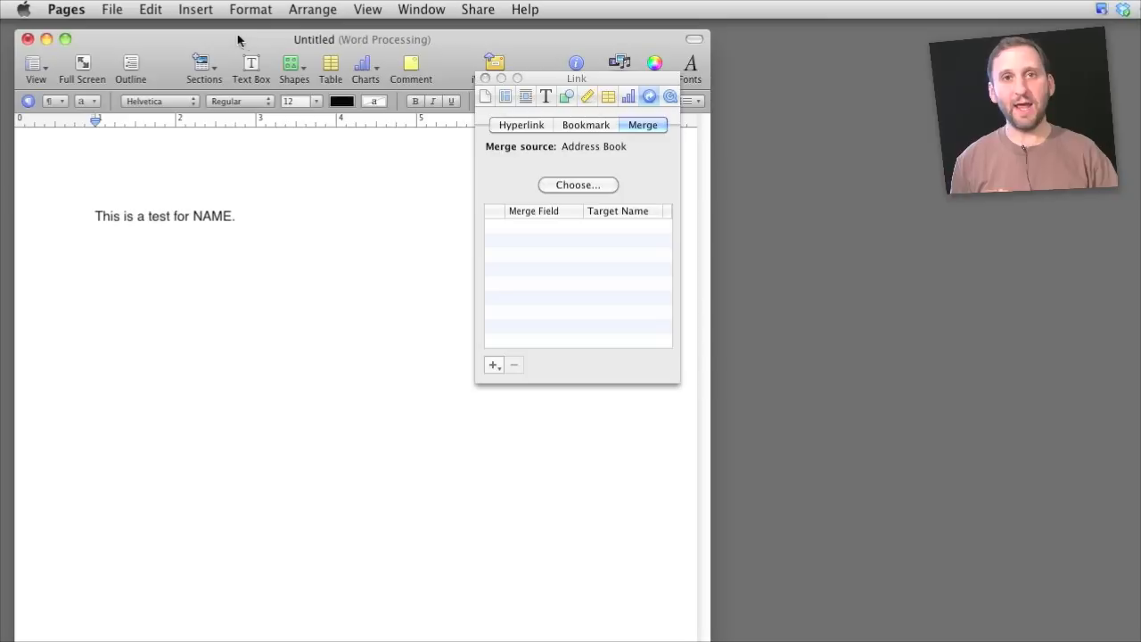
pyautogui.doubleClick(212, 216)
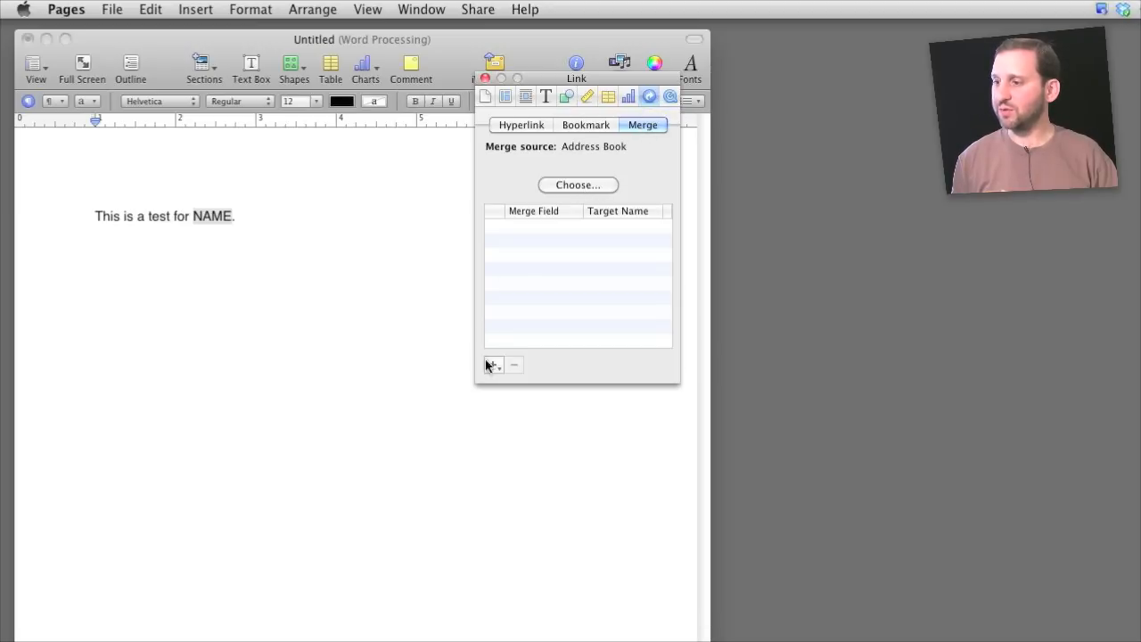
pyautogui.click(492, 364)
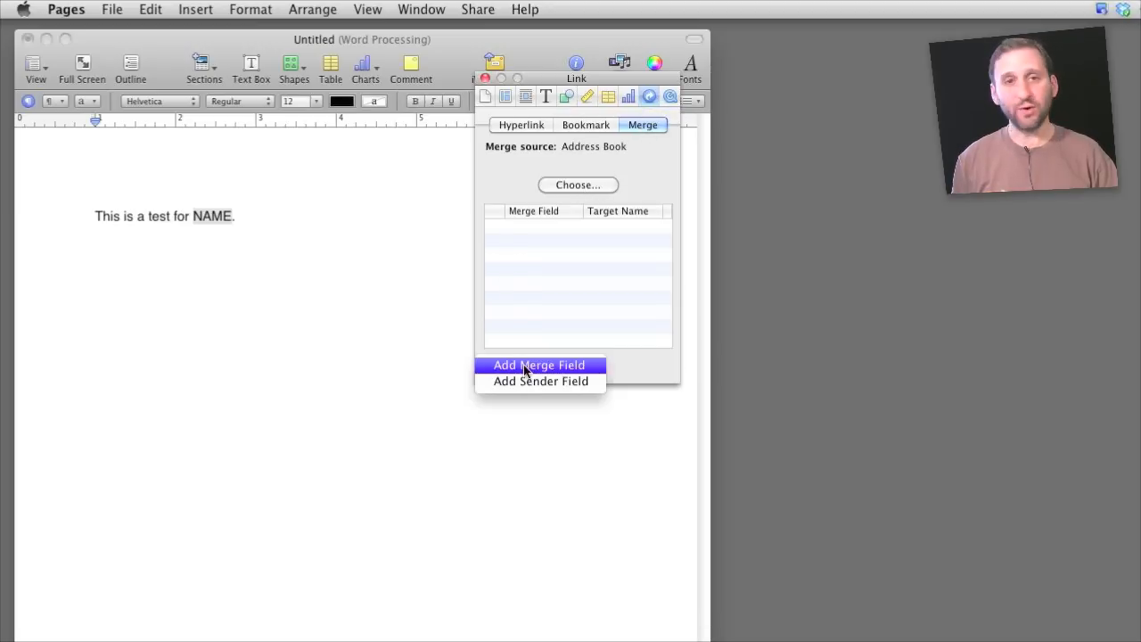
pyautogui.click(538, 364)
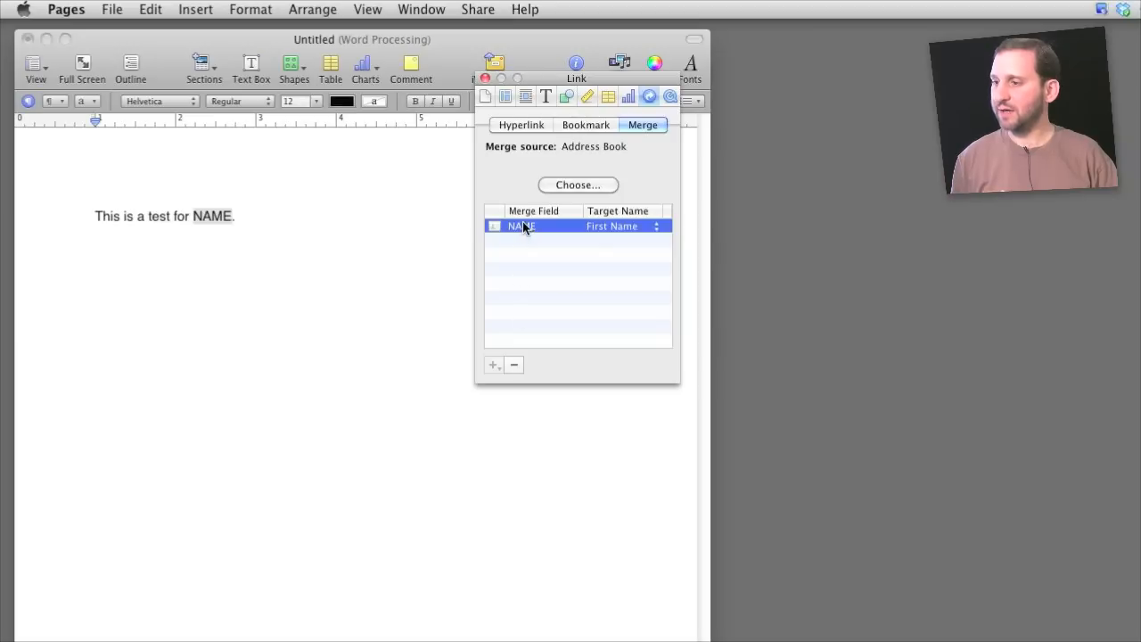
pyautogui.moveTo(640, 225)
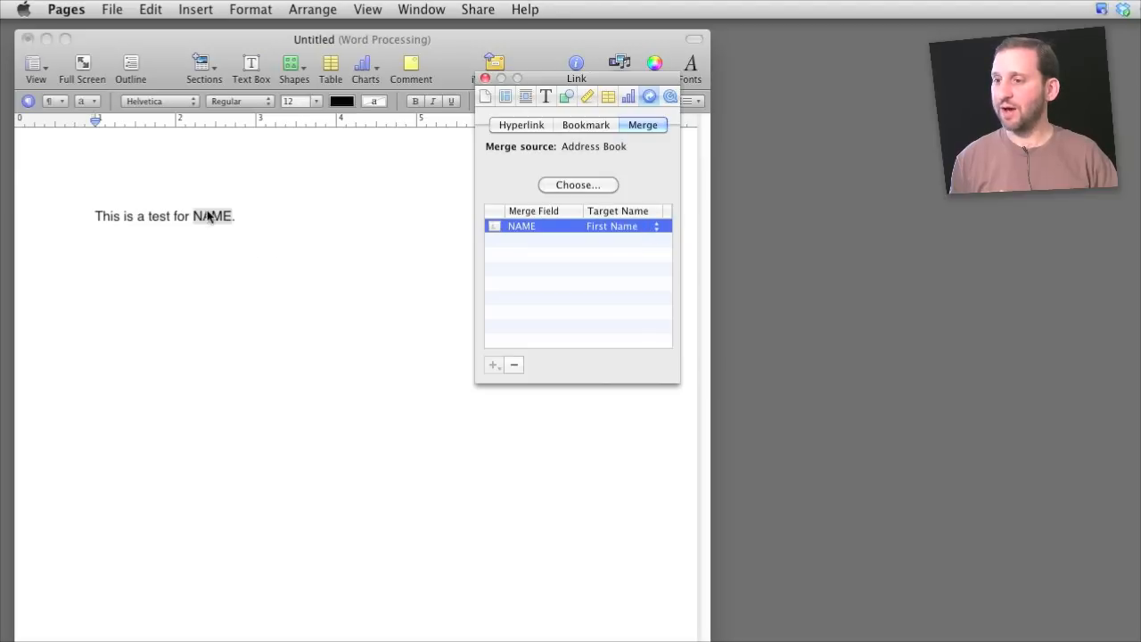
pyautogui.doubleClick(212, 215)
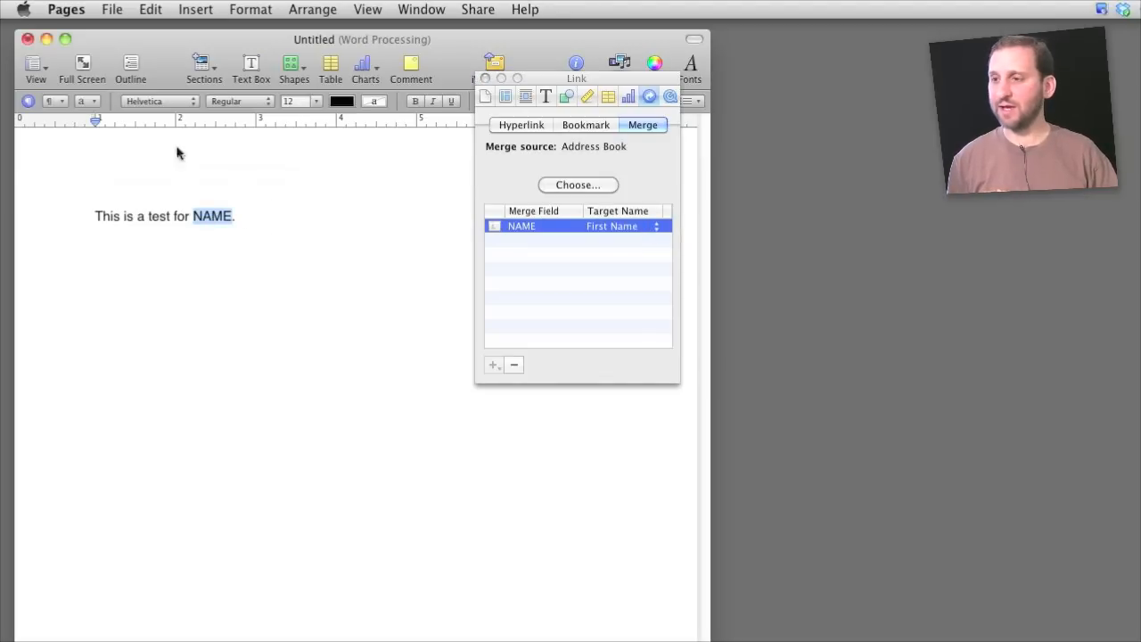
pyautogui.click(149, 11)
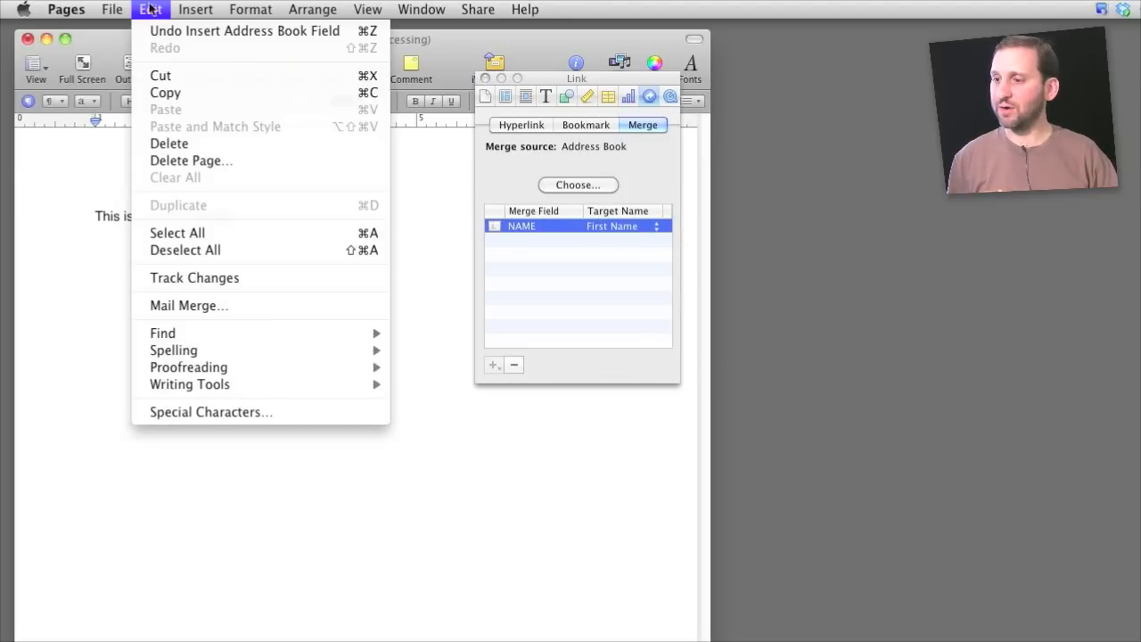
# Merge the sentence with Addresses.numbers into a new document reading 'This is a test for Dave.'
pyautogui.click(189, 304)
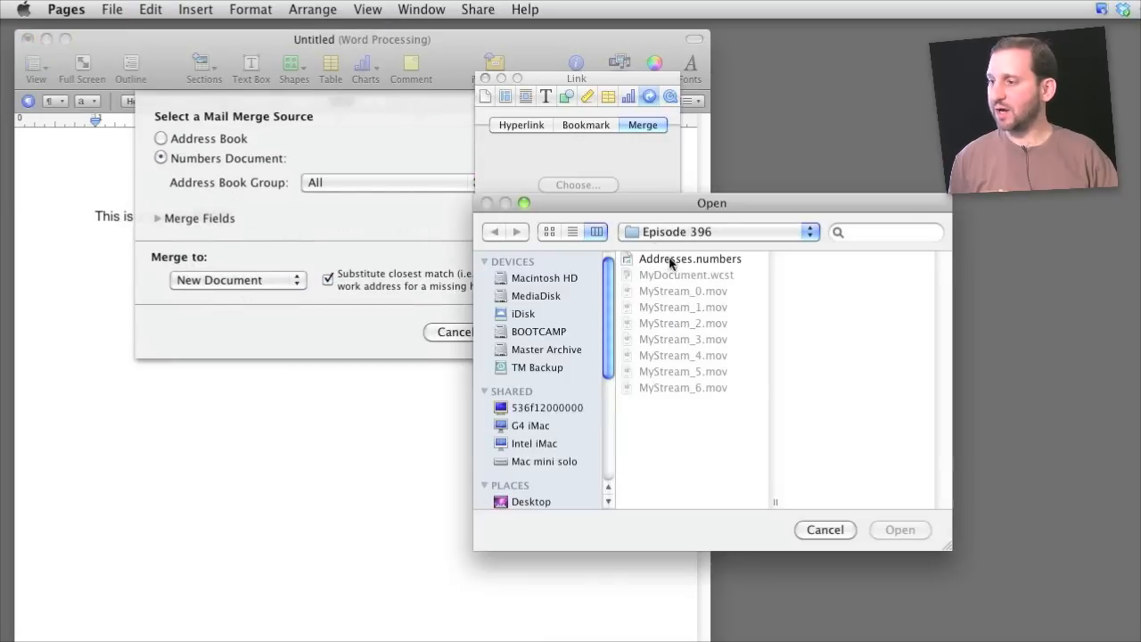
pyautogui.click(689, 259)
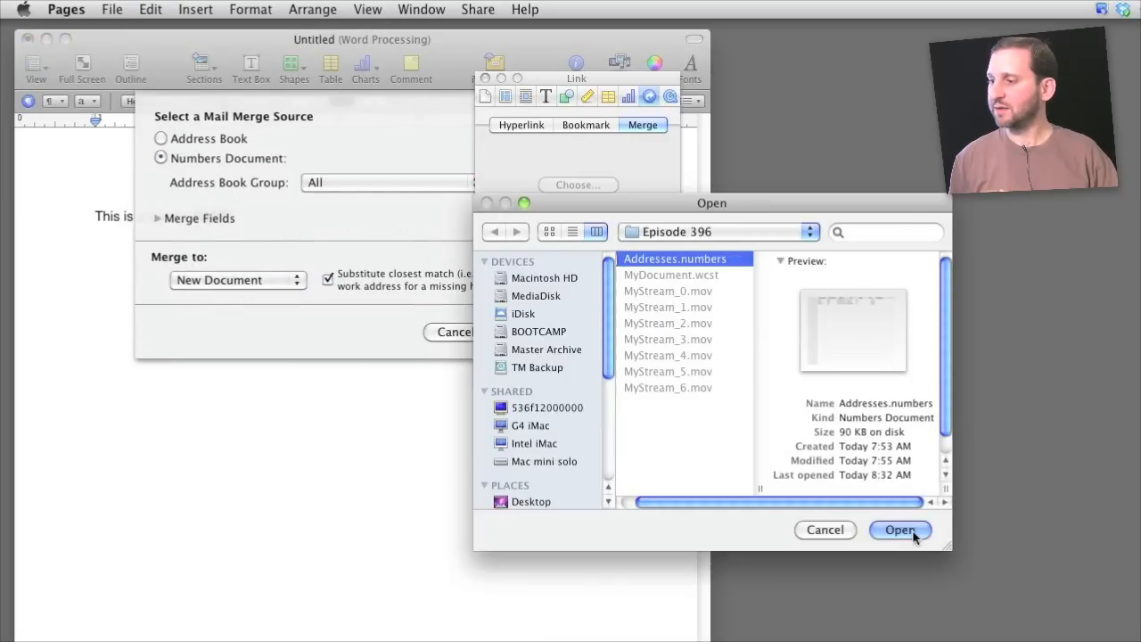
pyautogui.click(899, 529)
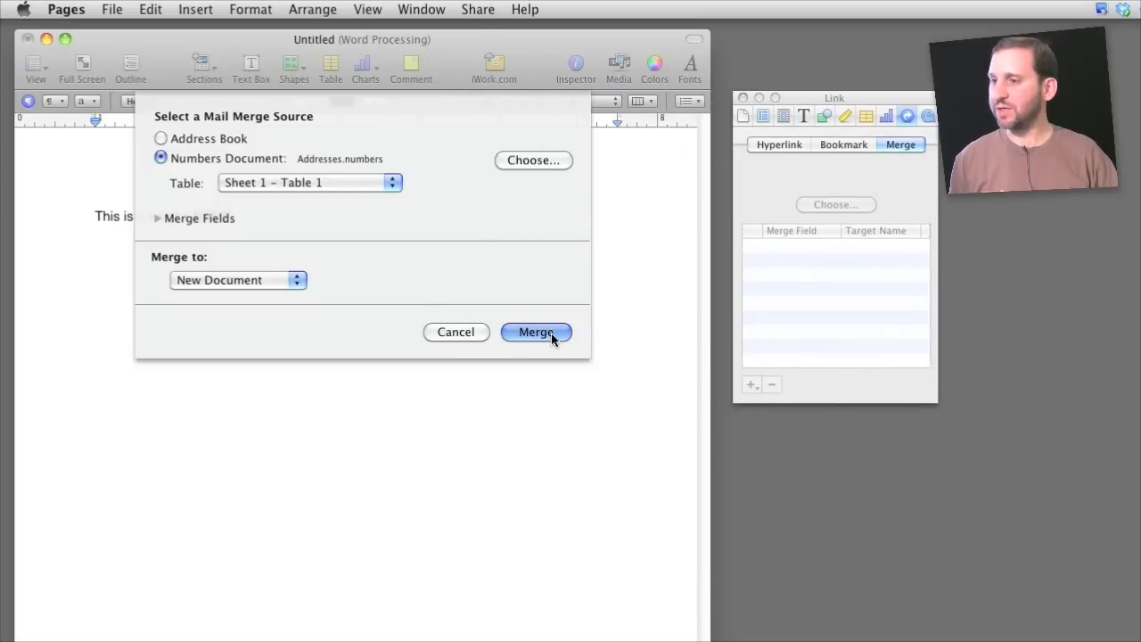
pyautogui.click(534, 331)
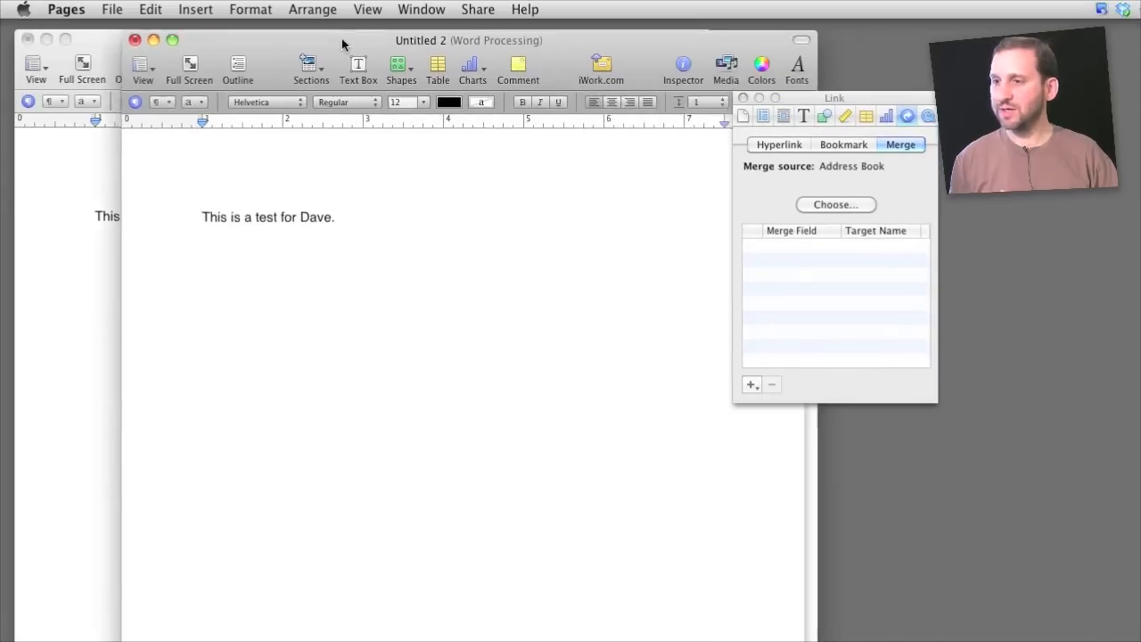